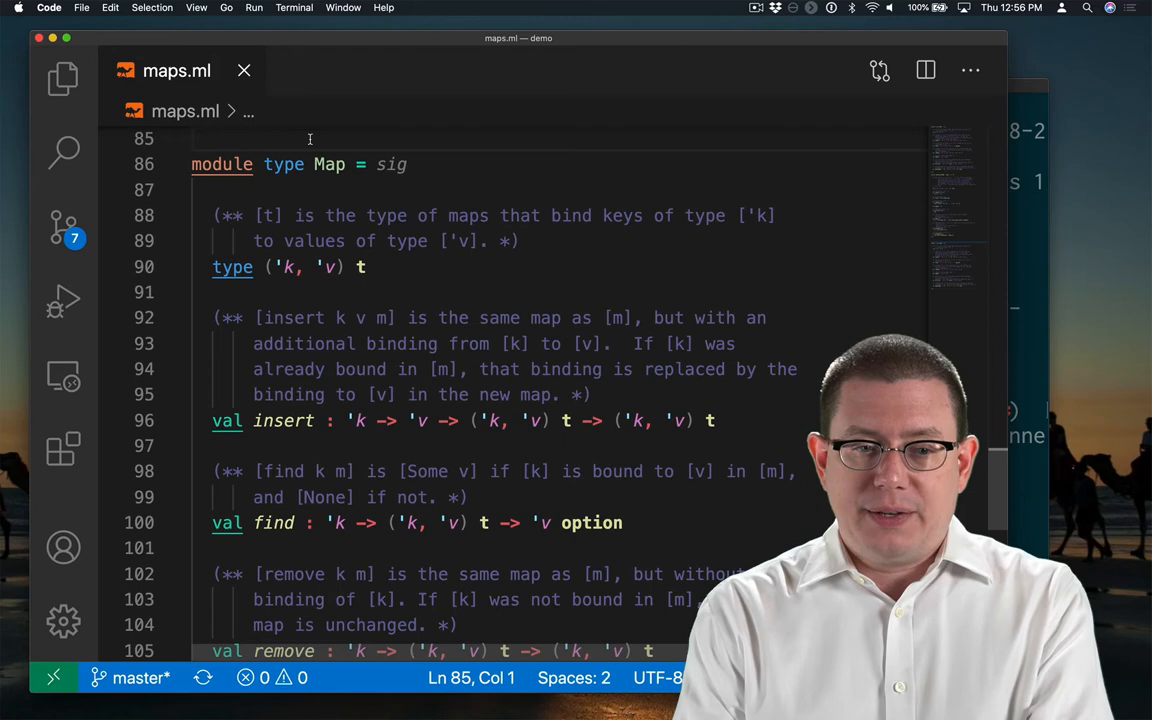
- Name the signature DirectAddressMap and reduce type ('k, 'v) t to type 'v t
{"action": "type", "text": "DirectAddress"}
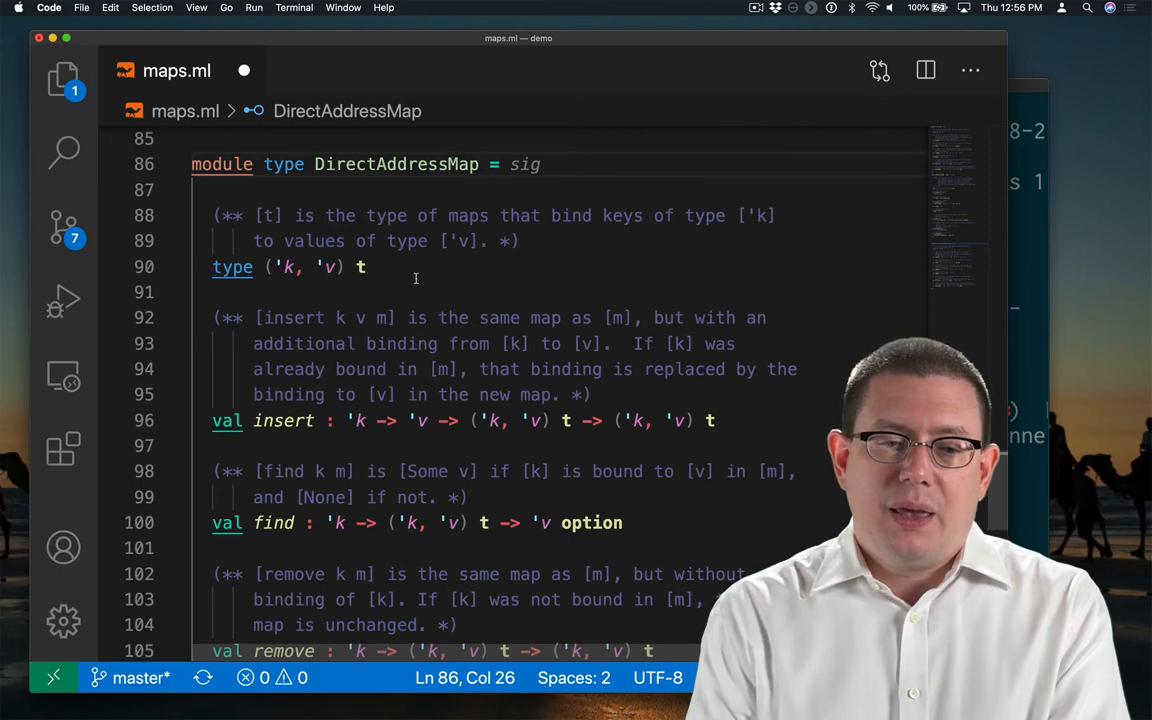
{"action": "left_click", "coordinate": [368, 268]}
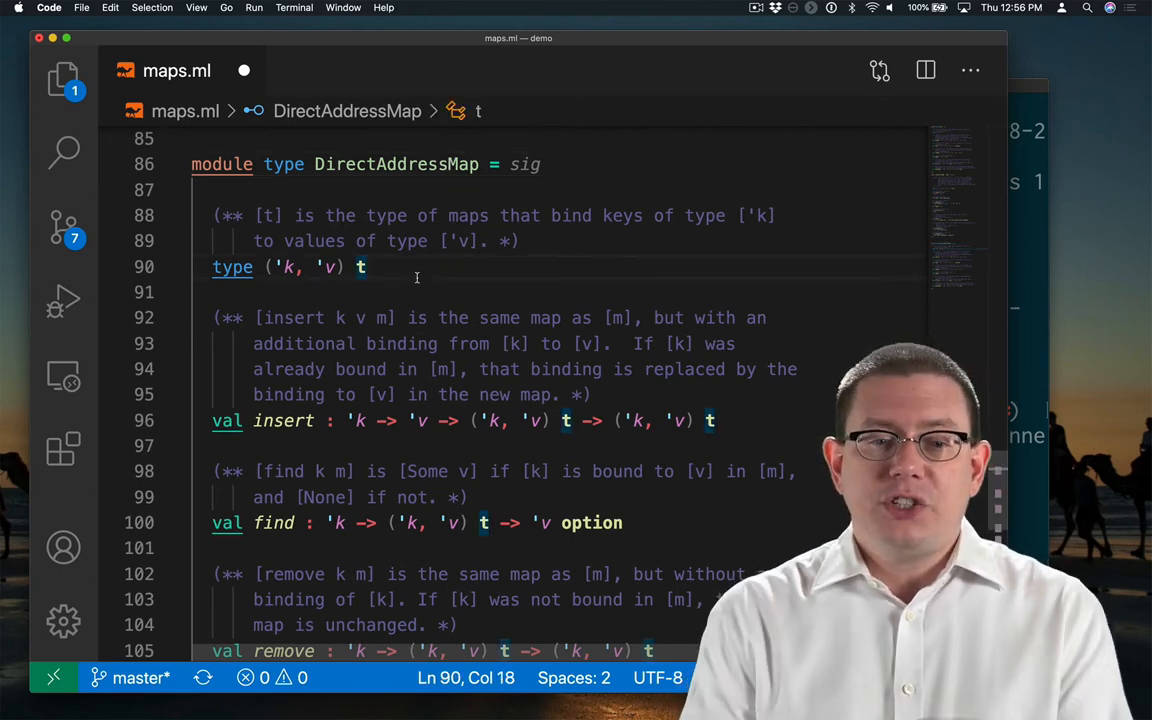
{"action": "left_click", "coordinate": [284, 268]}
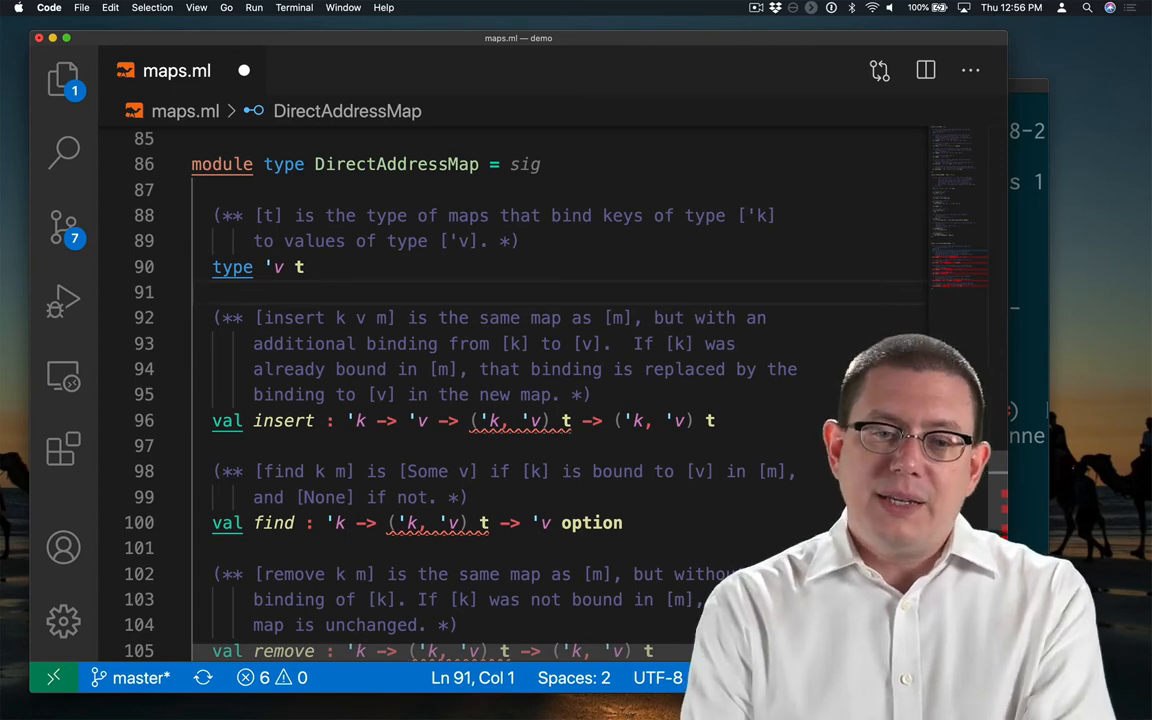
- Replace 'k with int and ('k, 'v) t with 'v t in each val specification
{"action": "left_click", "coordinate": [742, 216]}
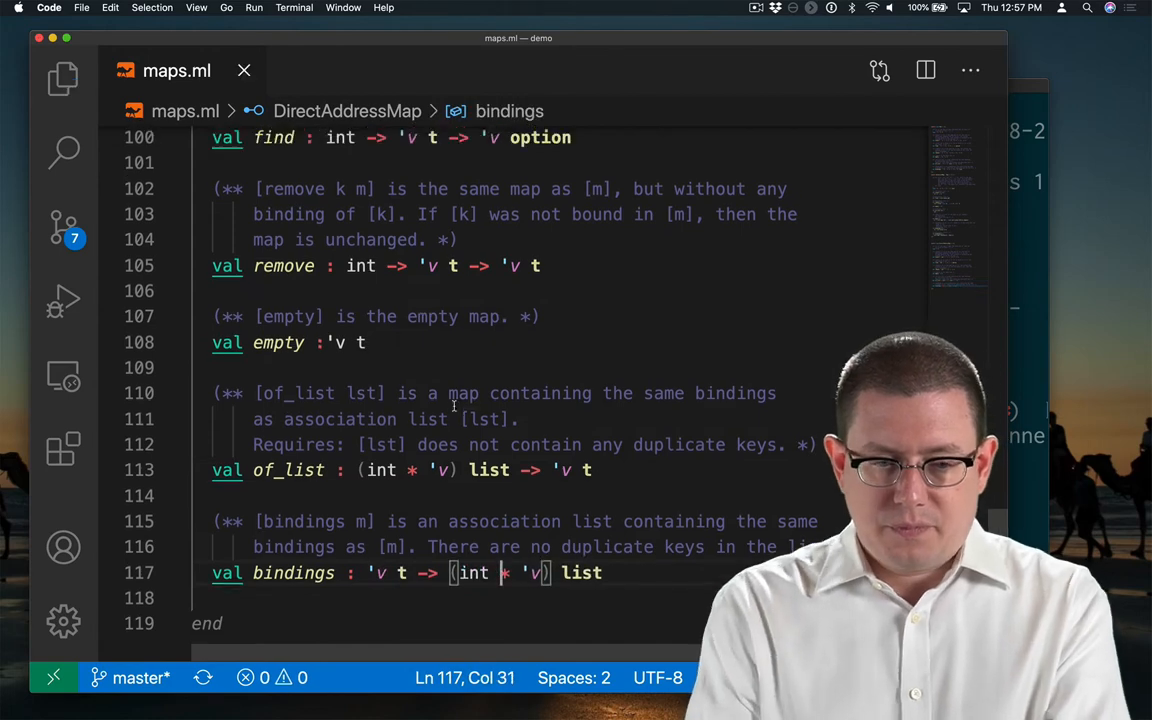
{"action": "scroll", "scroll_direction": "up", "scroll_amount": 3}
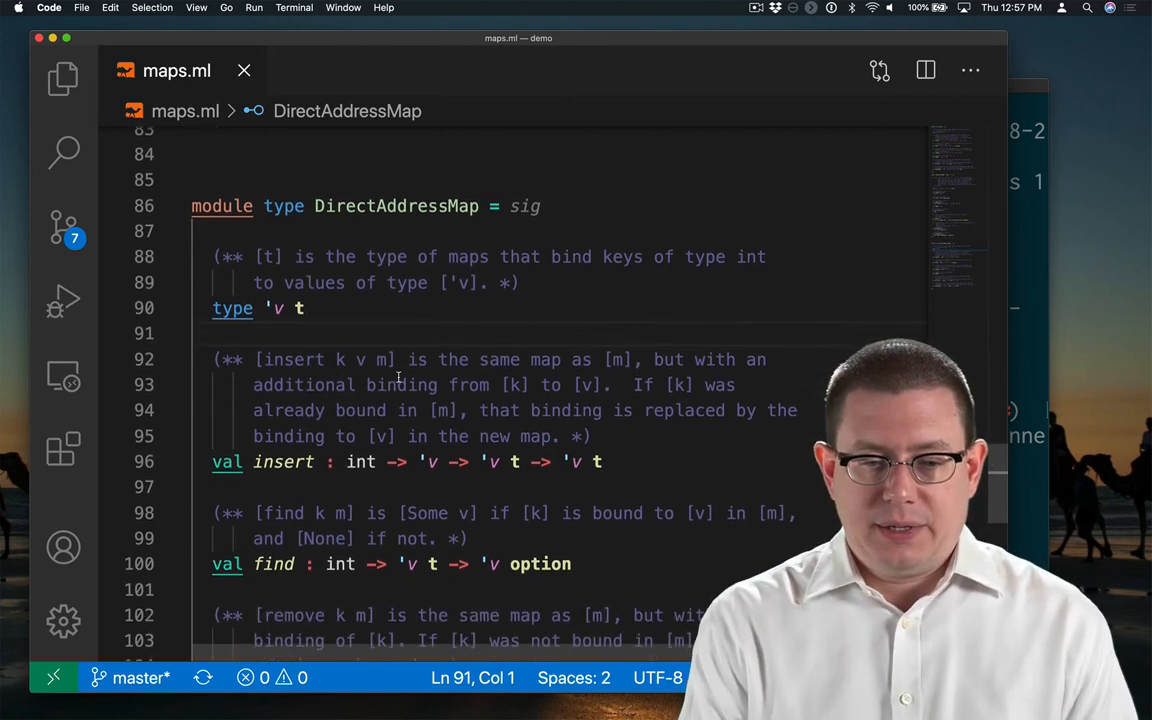
- Change insert's final return type from 'v t to unit
{"action": "left_click", "coordinate": [240, 486]}
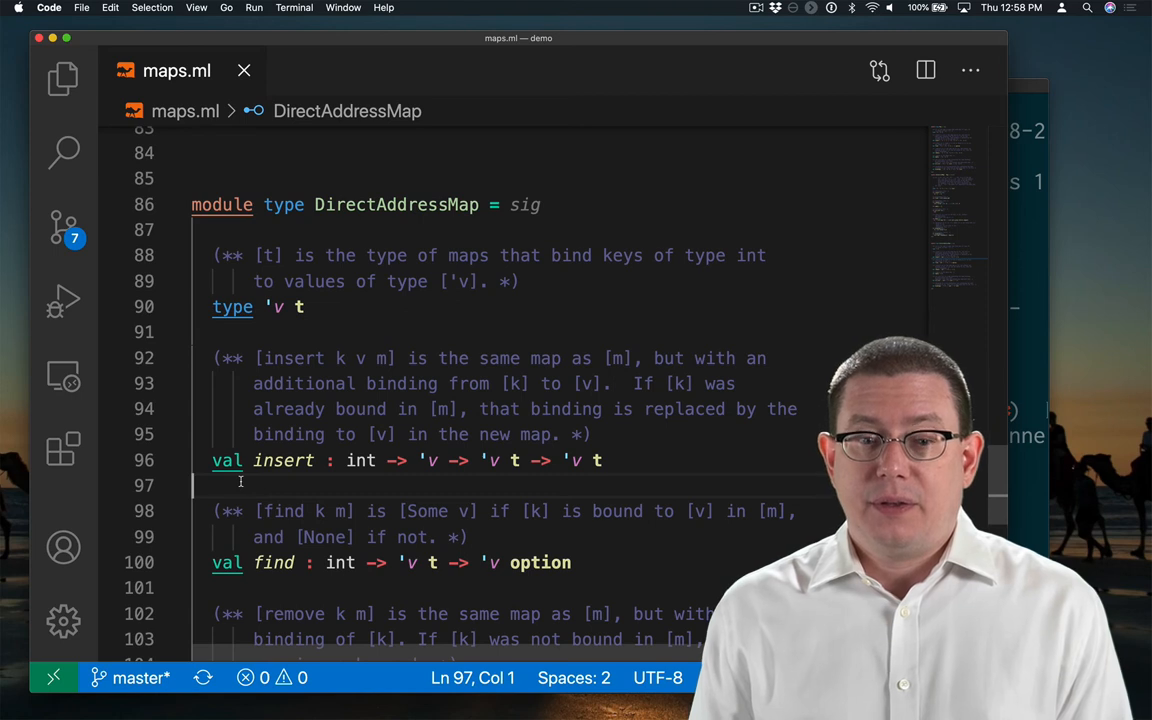
{"action": "left_click", "coordinate": [608, 460]}
{"action": "type", "text": "uni"}
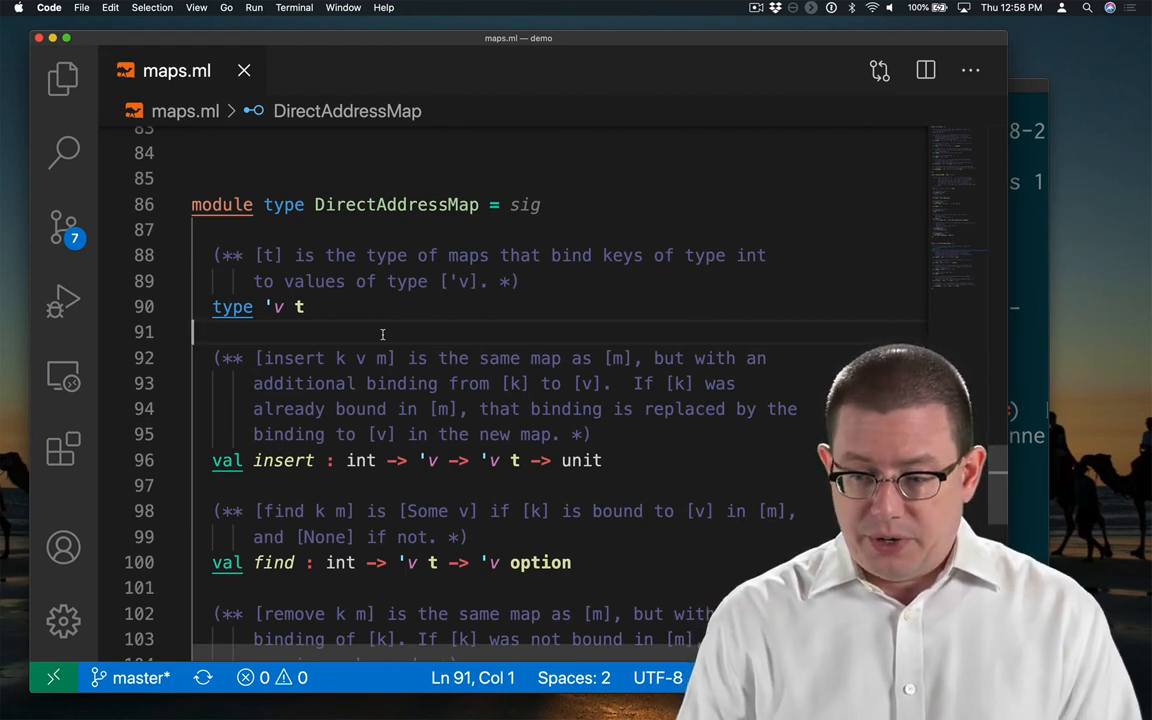
- Rewrite insert's doc comment as 'mutates map [m] to bind [k] to [v]'
{"action": "type", "text": "mutates"}
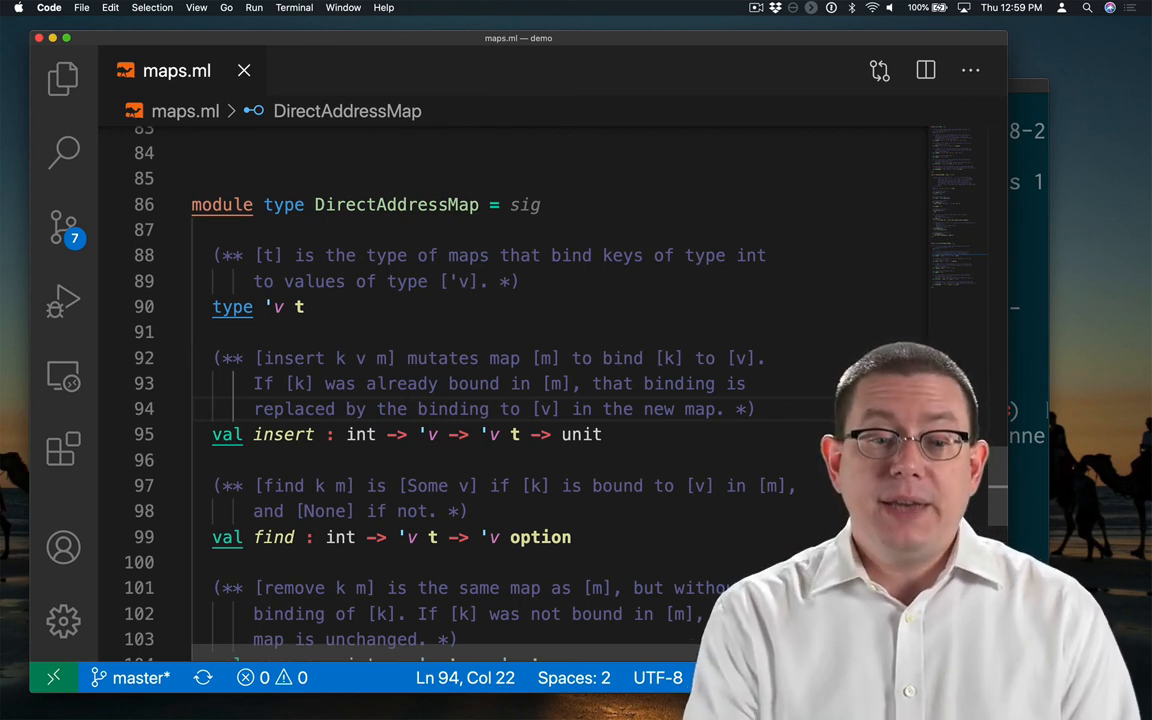
- Rewrite remove's comment: 'mutates [m] to remove any binding of [k]. If [k] was not bound in [m], then the map is unchanged.'
{"action": "scroll", "scroll_direction": "down", "scroll_amount": 3}
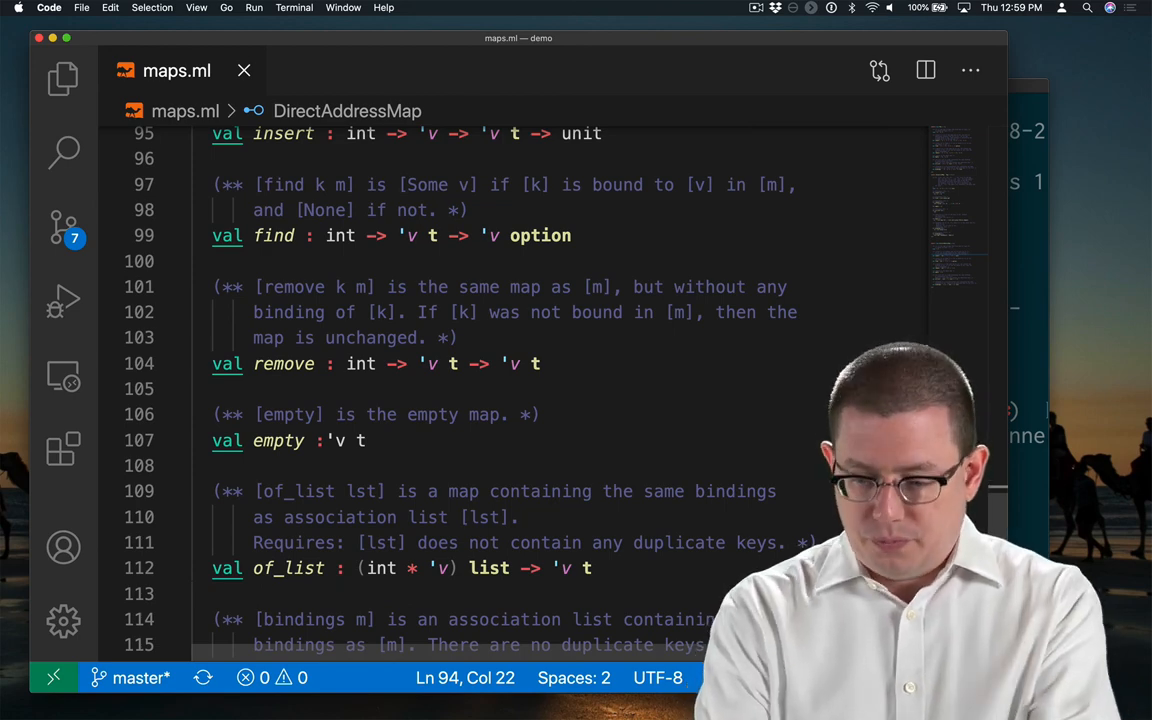
{"action": "type", "text": "mutates"}
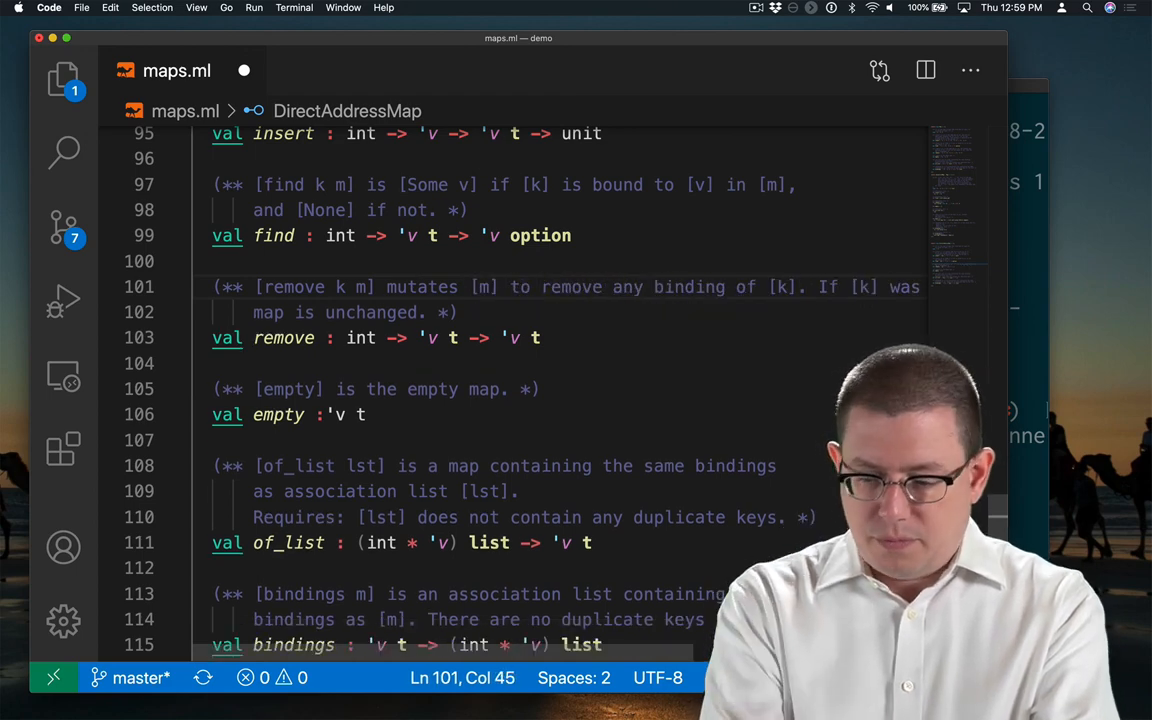
{"action": "type", "text": "If [k] was not bound in [m], then the map is unchanged. *)"}
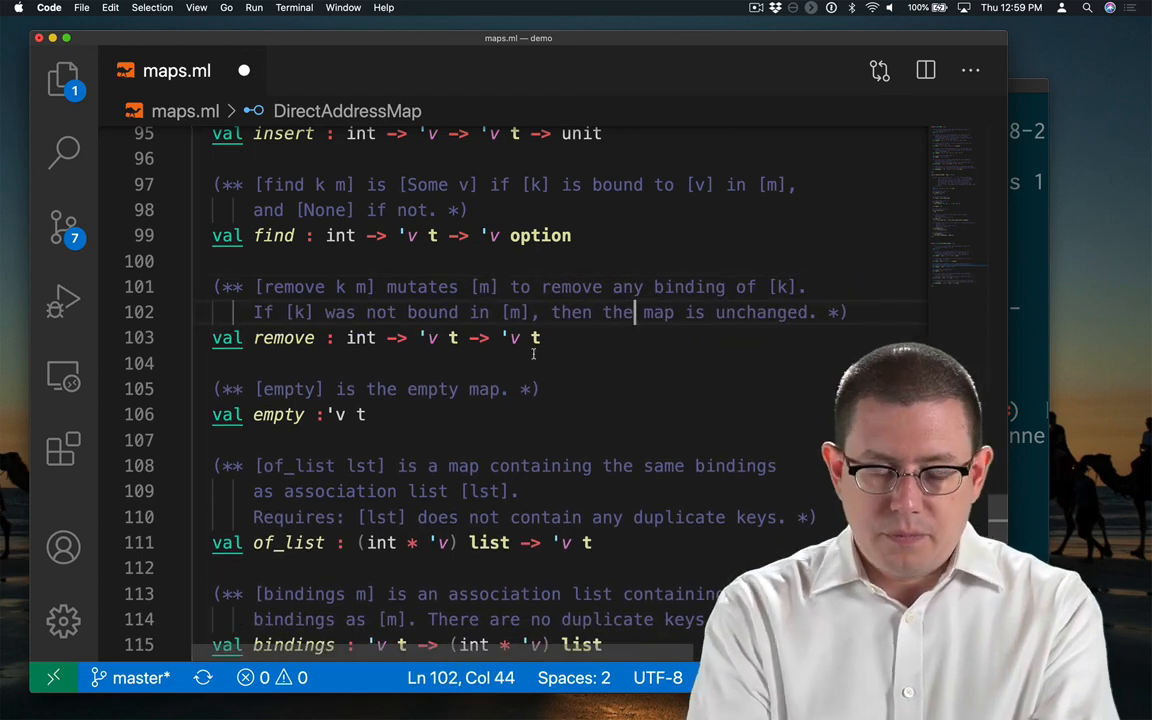